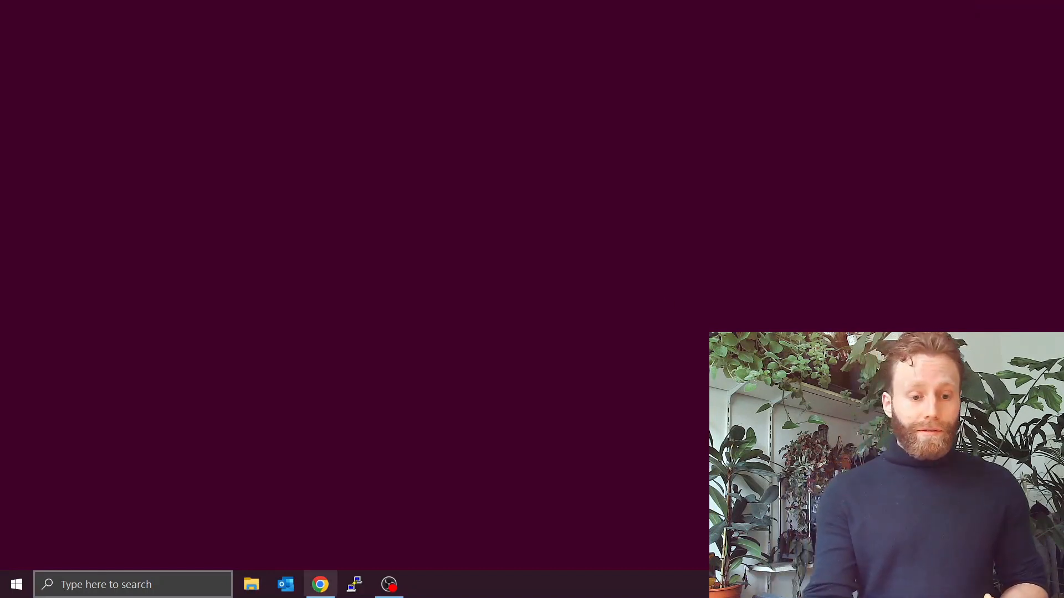
# Step: Bring the Earth Engine Code Editor back on screen and start a new browser tab
pyautogui.click(319, 584)
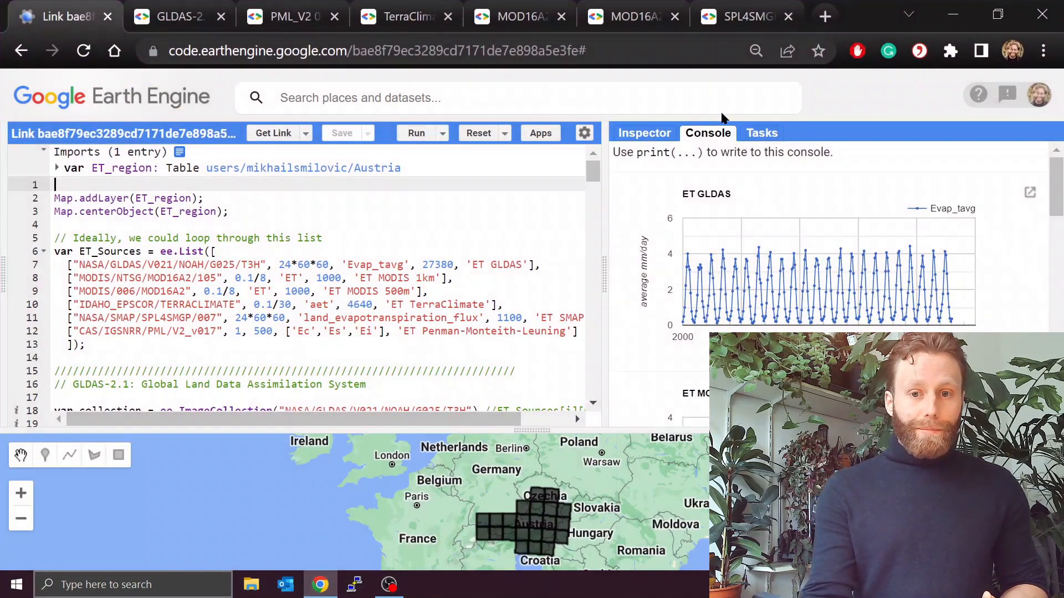
pyautogui.click(825, 15)
pyautogui.write('earth engine')
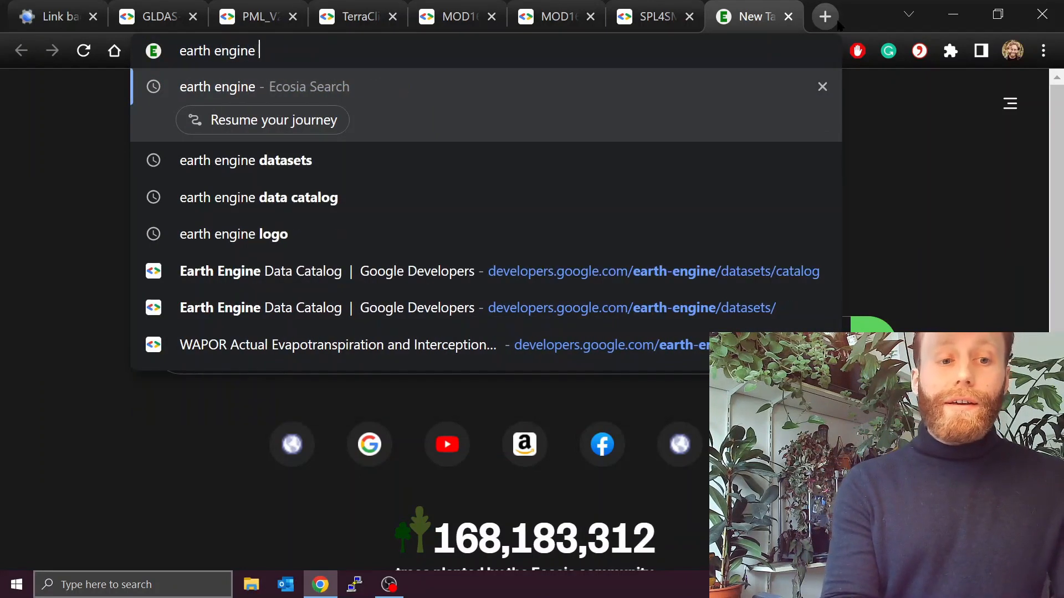
# Step: Search 'earth engine datasets' and open the Earth Engine Data Catalog result
pyautogui.write('datasets&addon=chrome&addonversion=5.1.3&metho...')
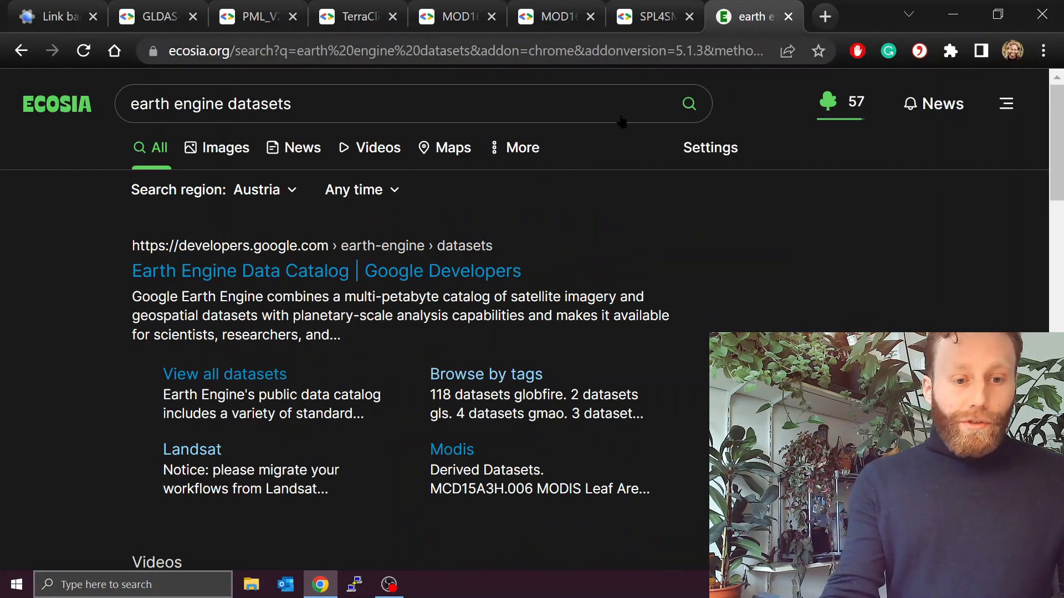
pyautogui.click(326, 271)
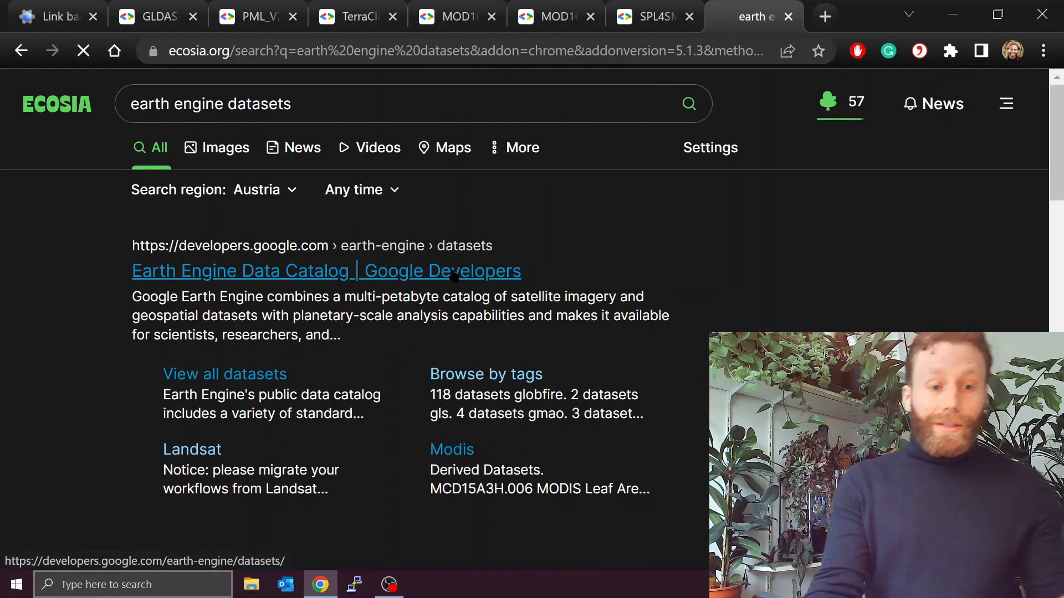
# Step: View all datasets and filter the list by 'evapo' to find evapotranspiration datasets
pyautogui.click(326, 270)
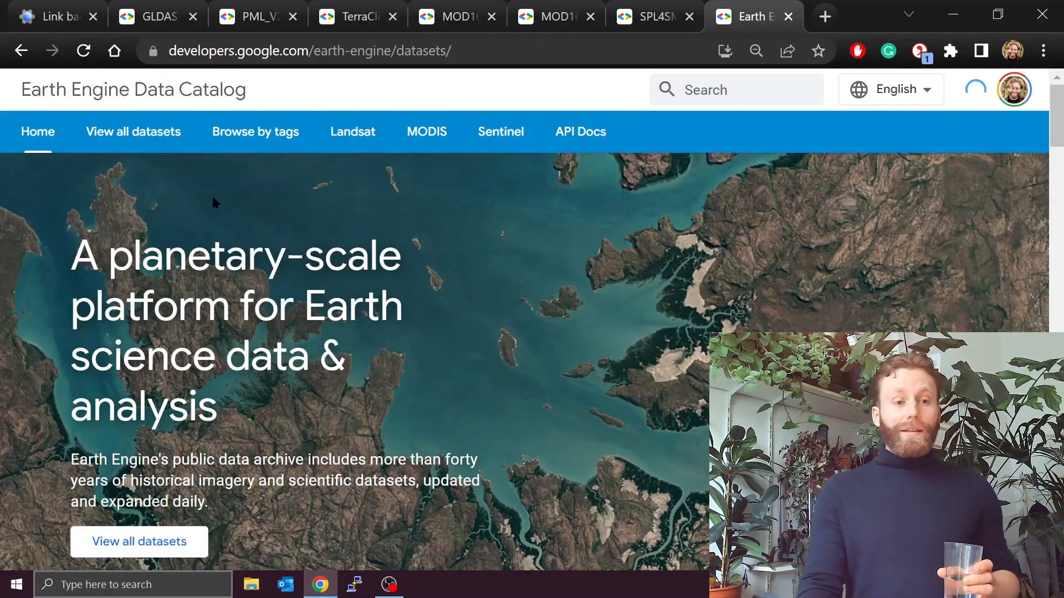
pyautogui.moveTo(133, 132)
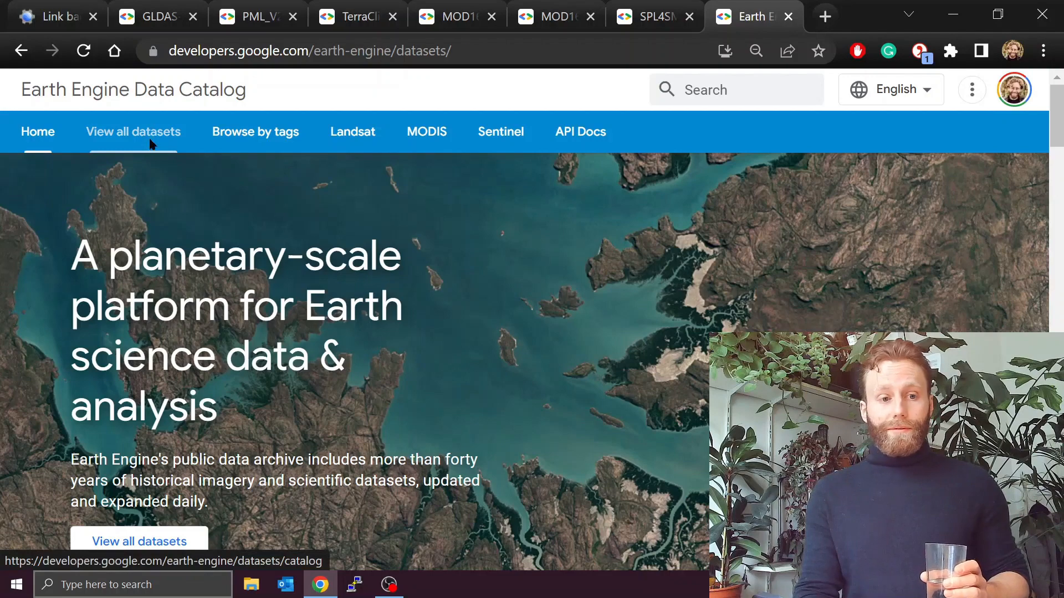
pyautogui.click(133, 132)
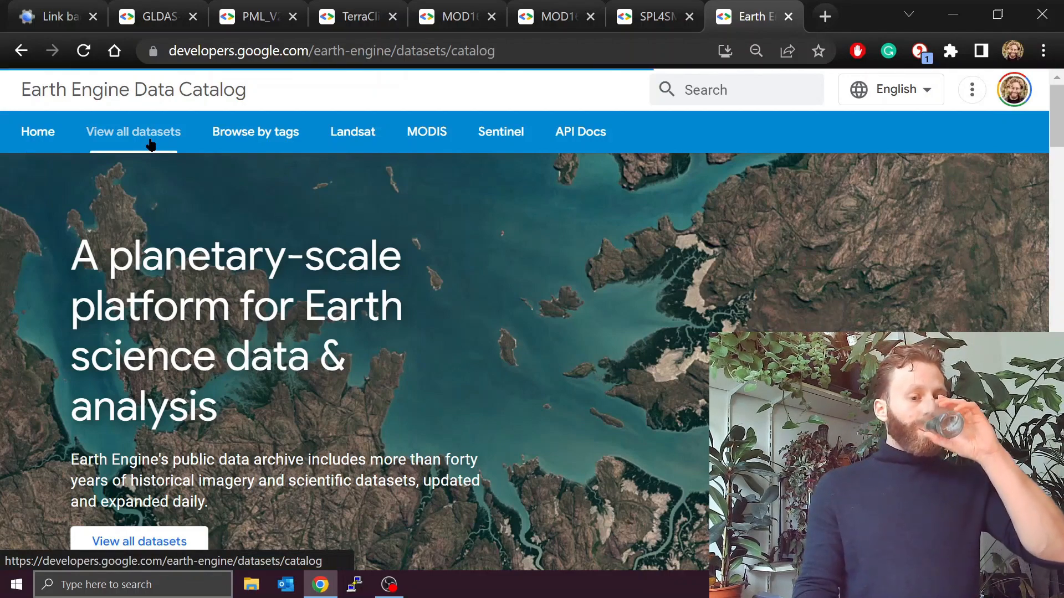
pyautogui.click(133, 132)
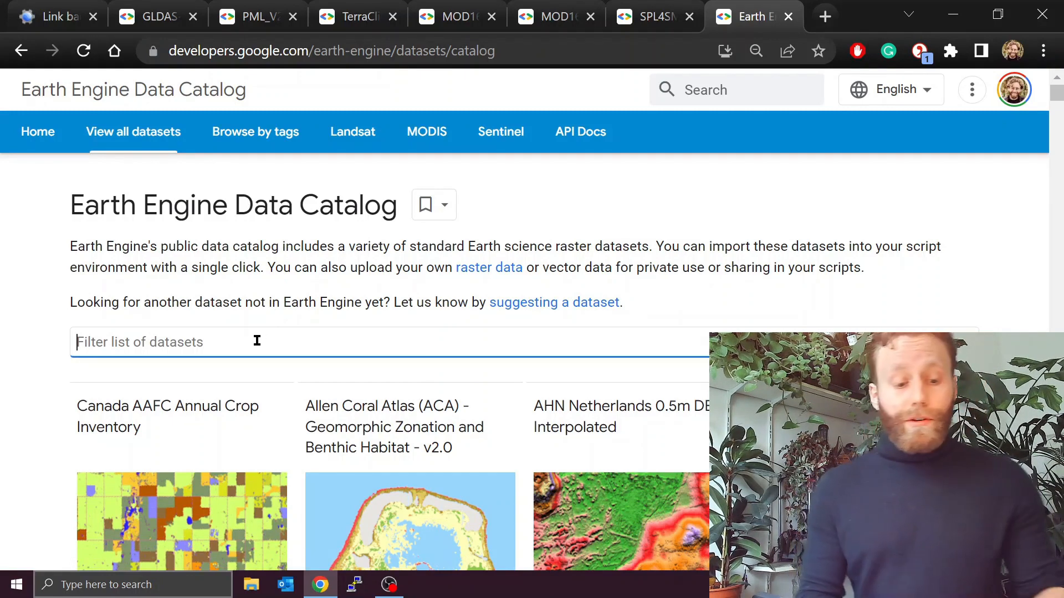
pyautogui.write('evapotranspiration')
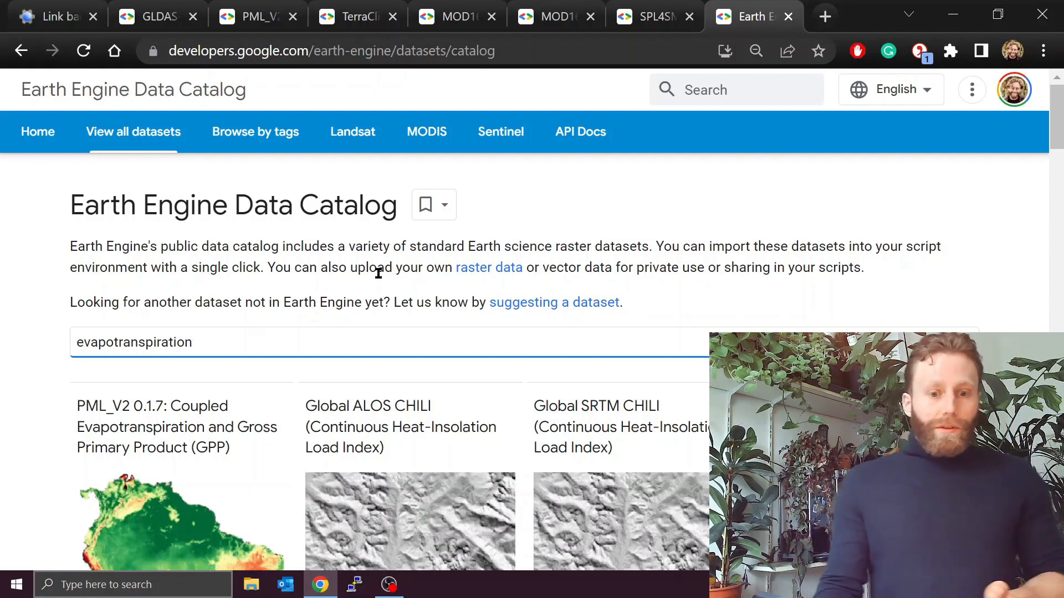
pyautogui.scroll(-3)
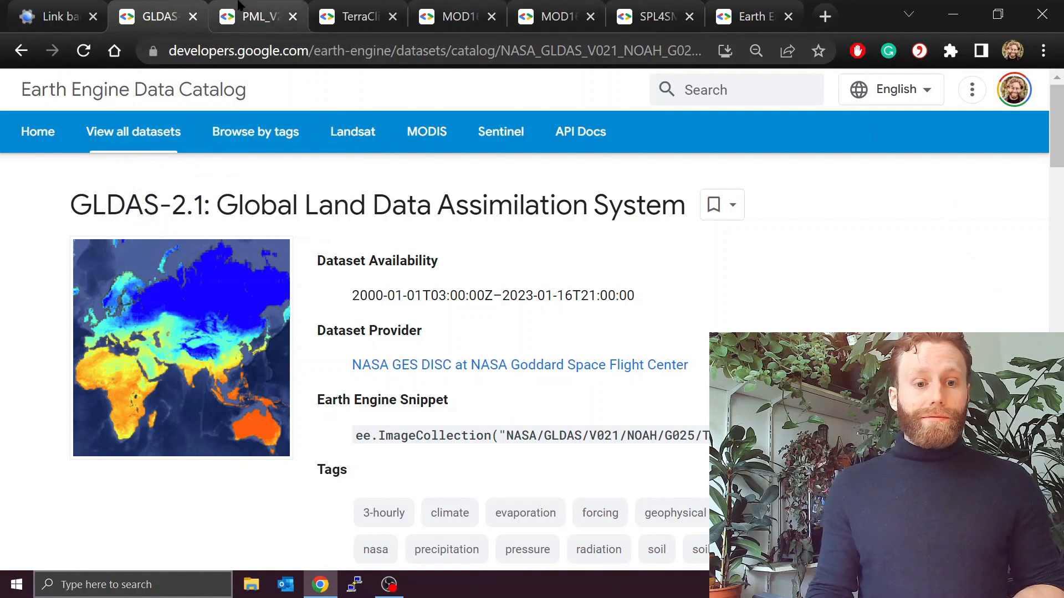
# Step: Review the PML_V2, TerraClimate, MOD16A2 500m and 1km, and SMAP SPL4SMGP pages, then return to the script
pyautogui.click(256, 17)
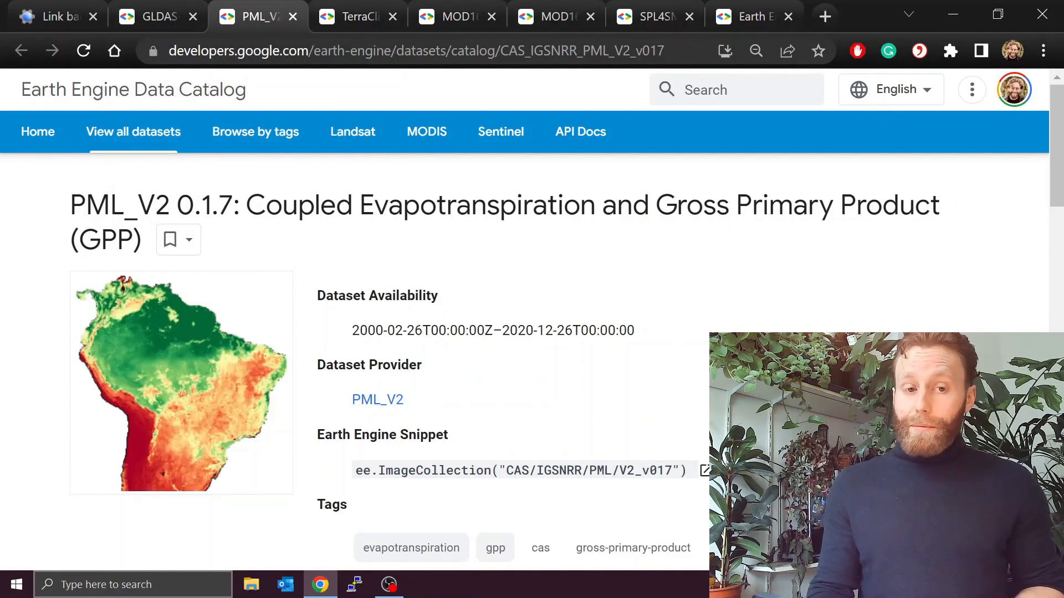
pyautogui.click(358, 16)
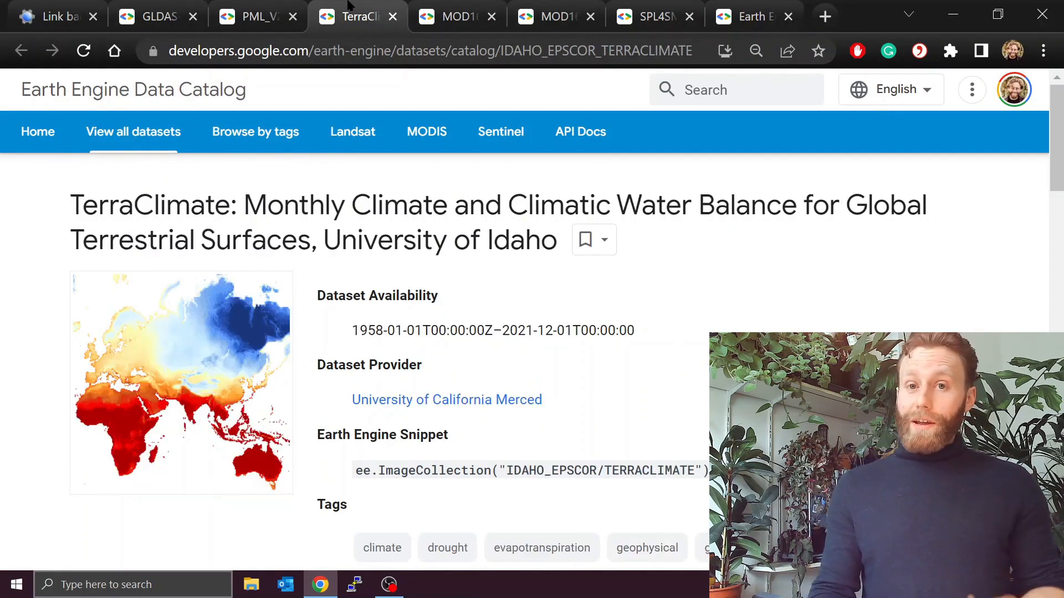
pyautogui.click(456, 17)
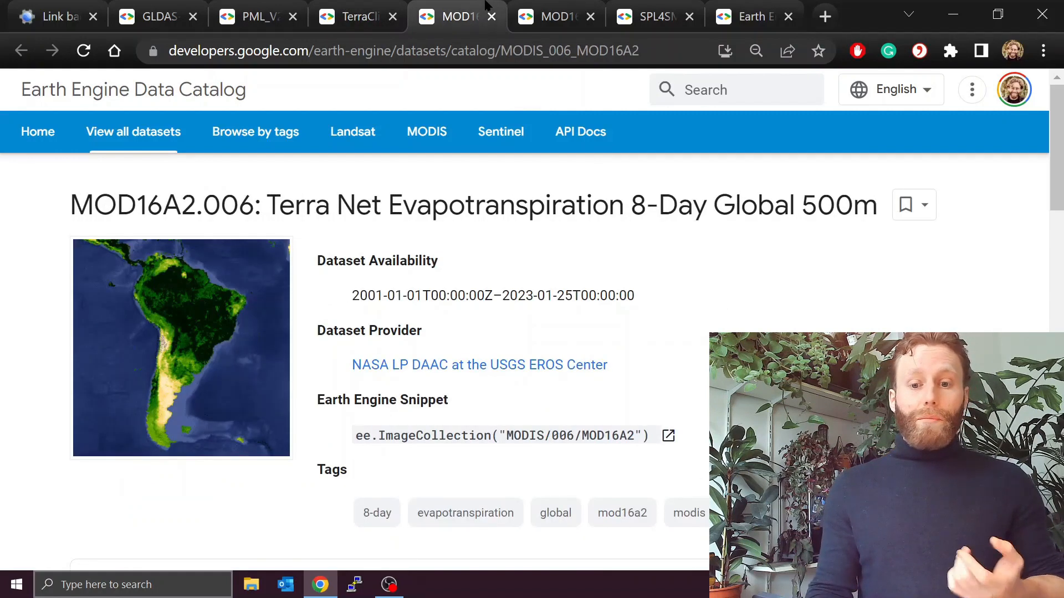
pyautogui.click(556, 15)
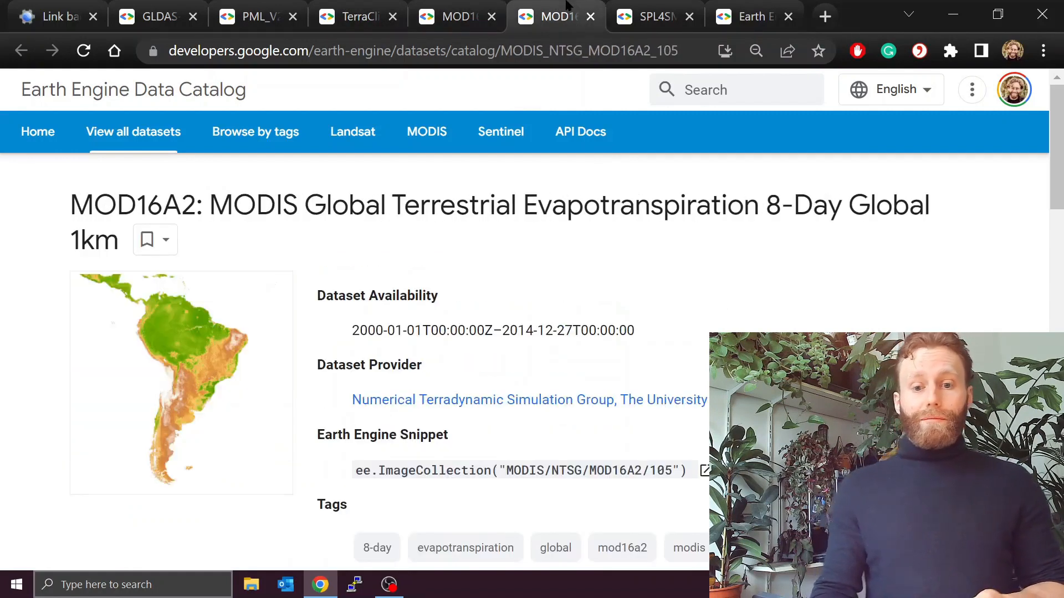
pyautogui.click(653, 16)
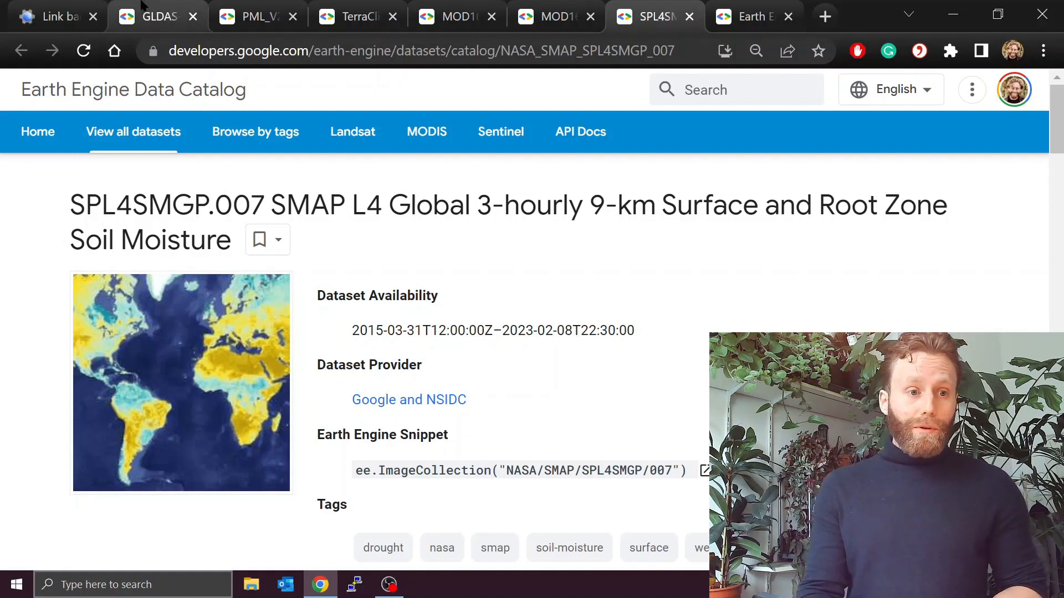
pyautogui.click(51, 17)
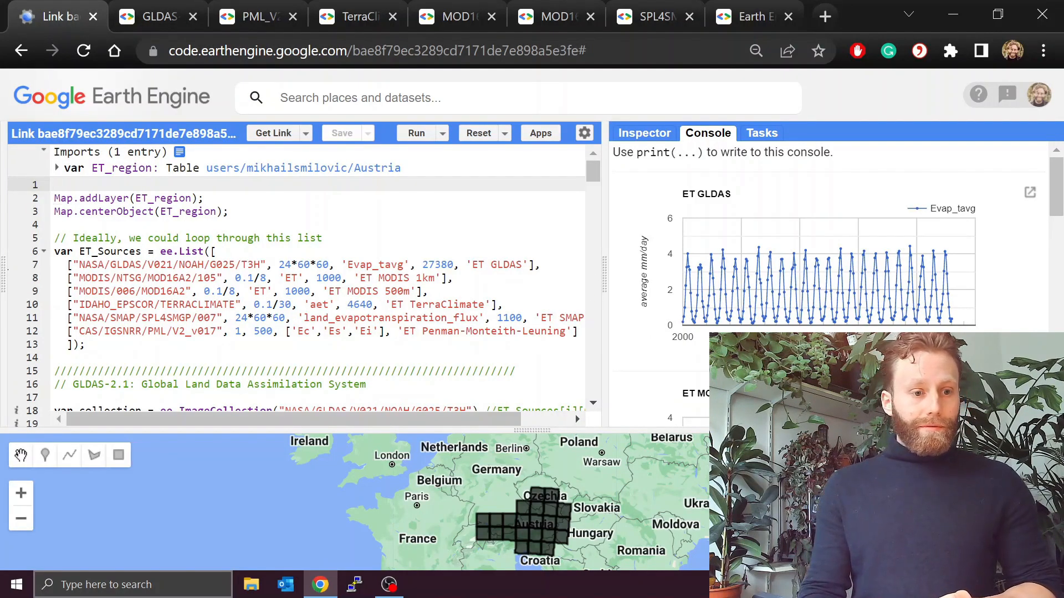
# Step: Show the left panel and switch to the Assets list
pyautogui.click(29, 132)
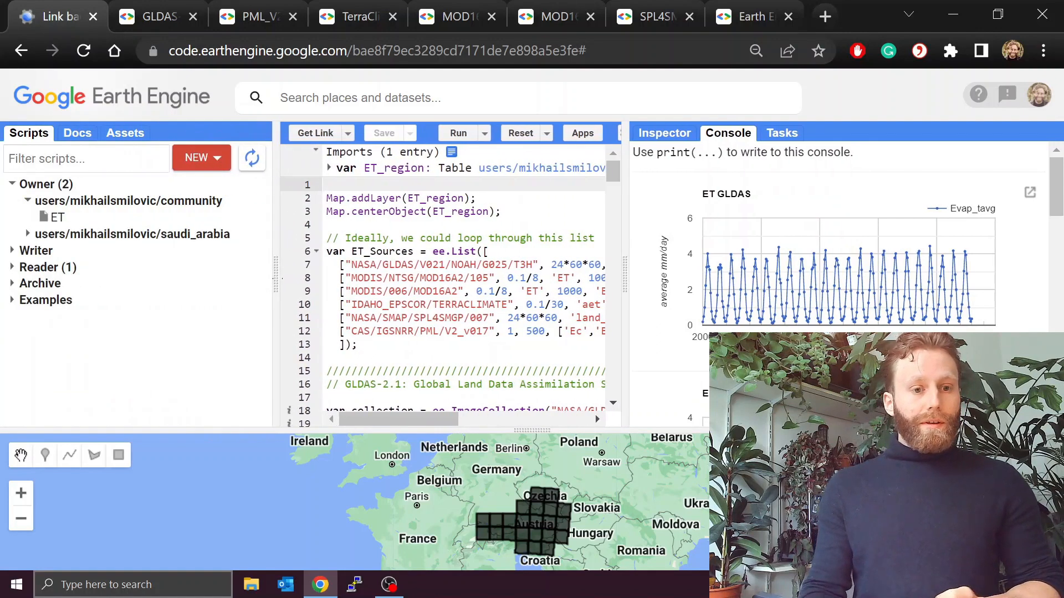
pyautogui.click(329, 184)
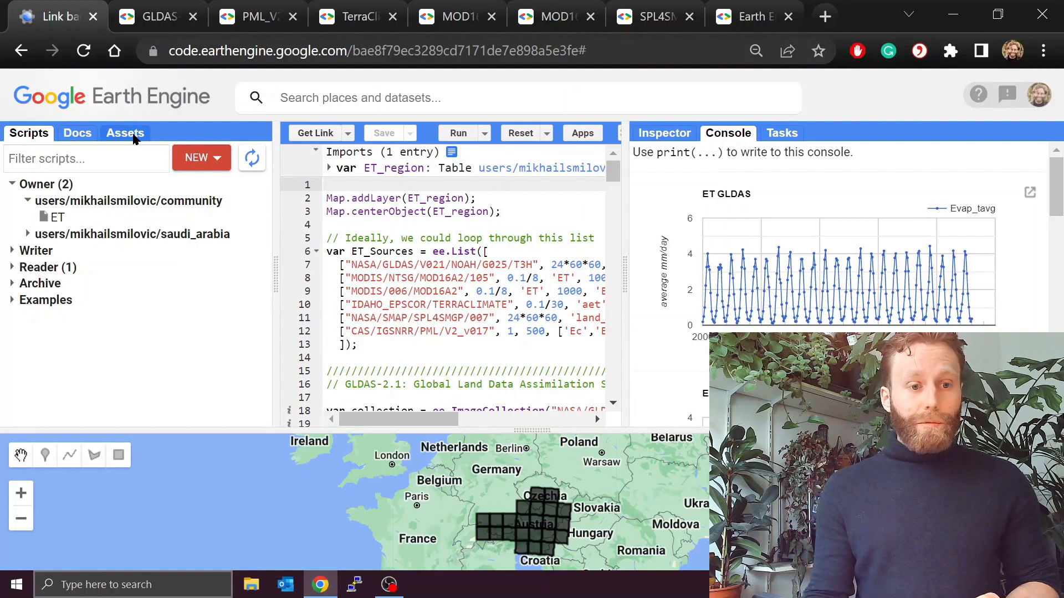
pyautogui.click(125, 132)
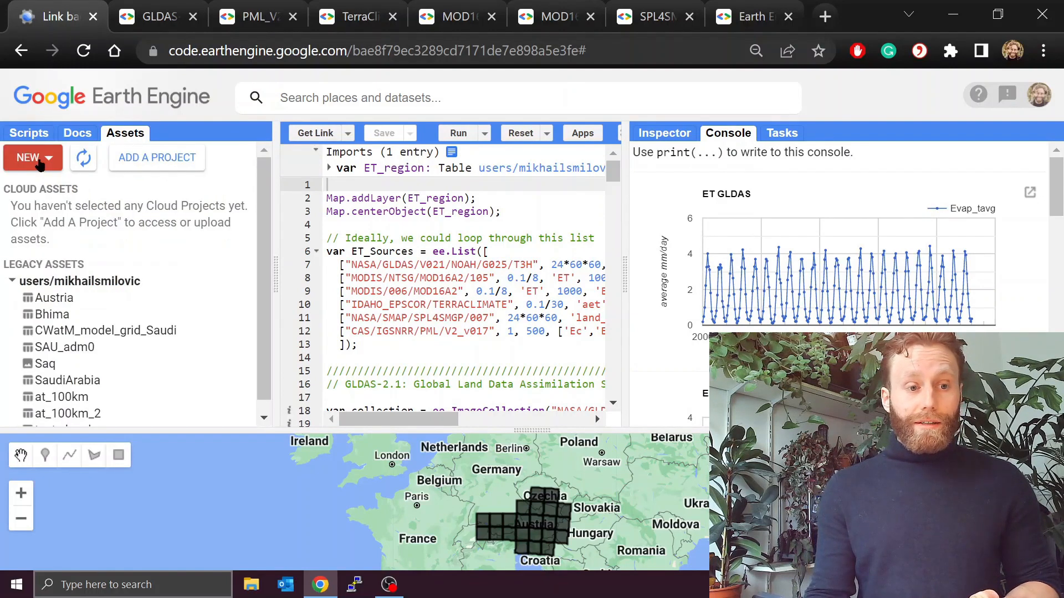
# Step: Start a new shapefile table upload and choose to select source files
pyautogui.click(29, 157)
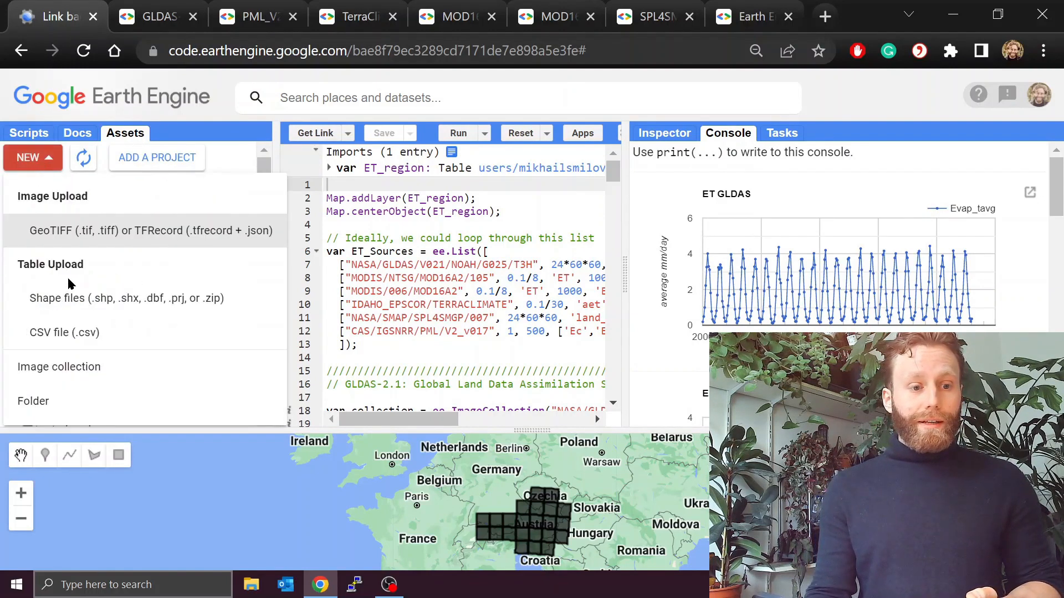
pyautogui.click(126, 298)
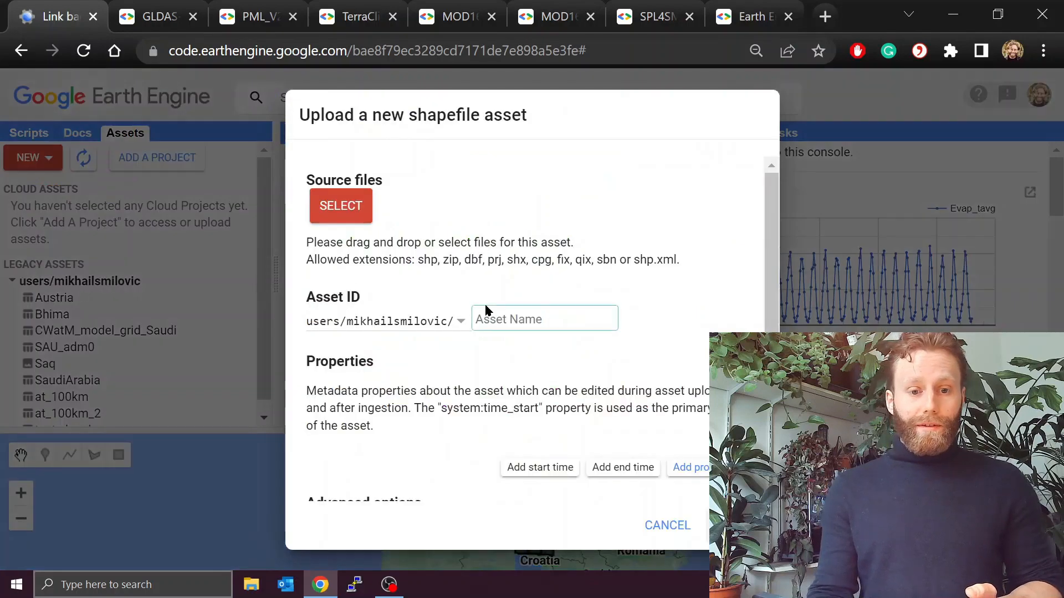
pyautogui.click(341, 206)
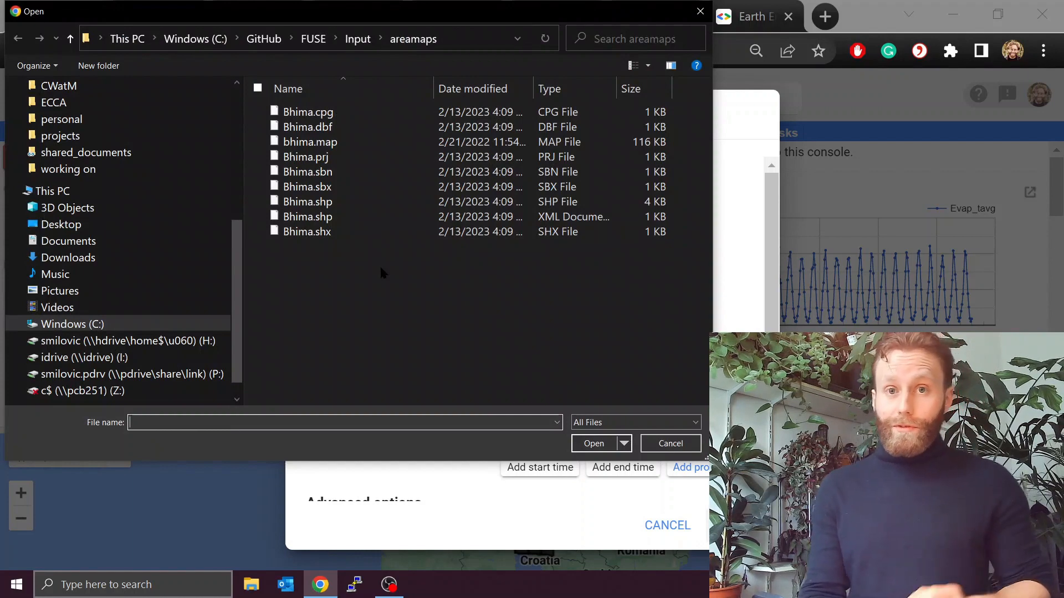
pyautogui.moveTo(351, 256)
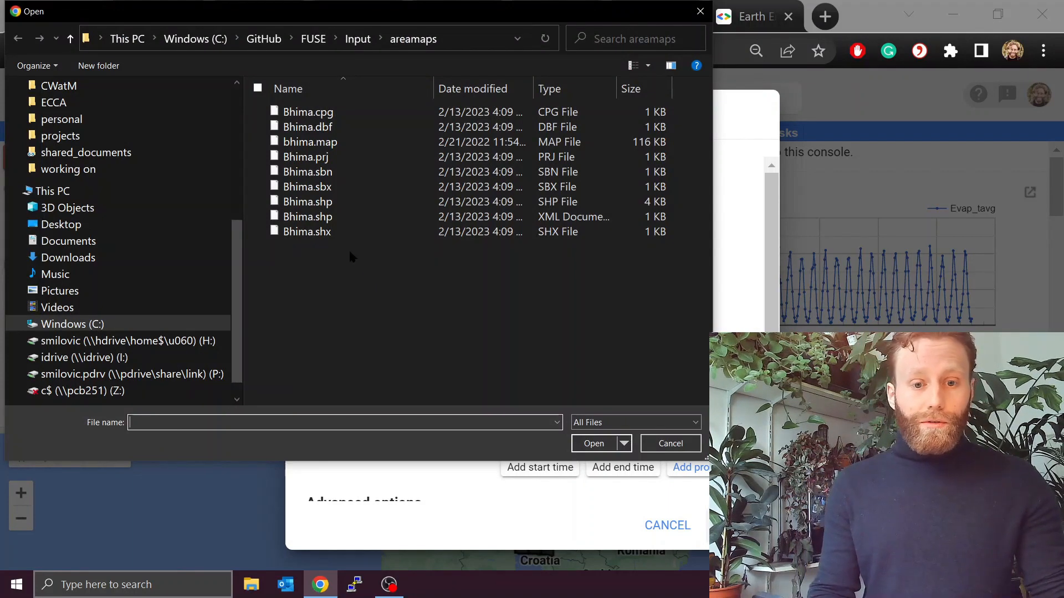
# Step: Select Bhima.shx, Bhima.shp, Bhima.prj and Bhima.dbf and confirm them for upload
pyautogui.click(307, 231)
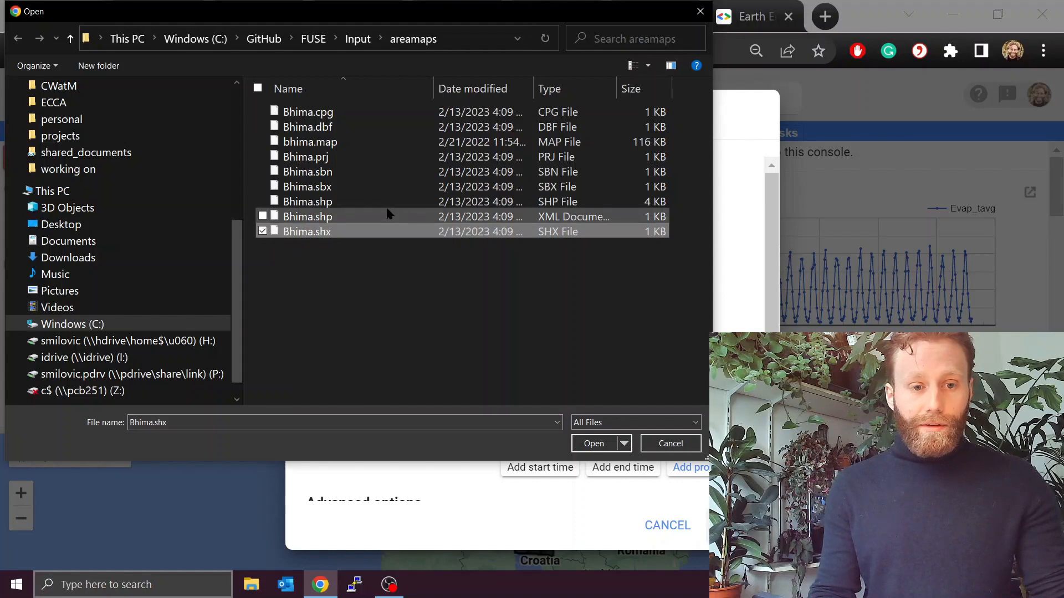
pyautogui.click(307, 201)
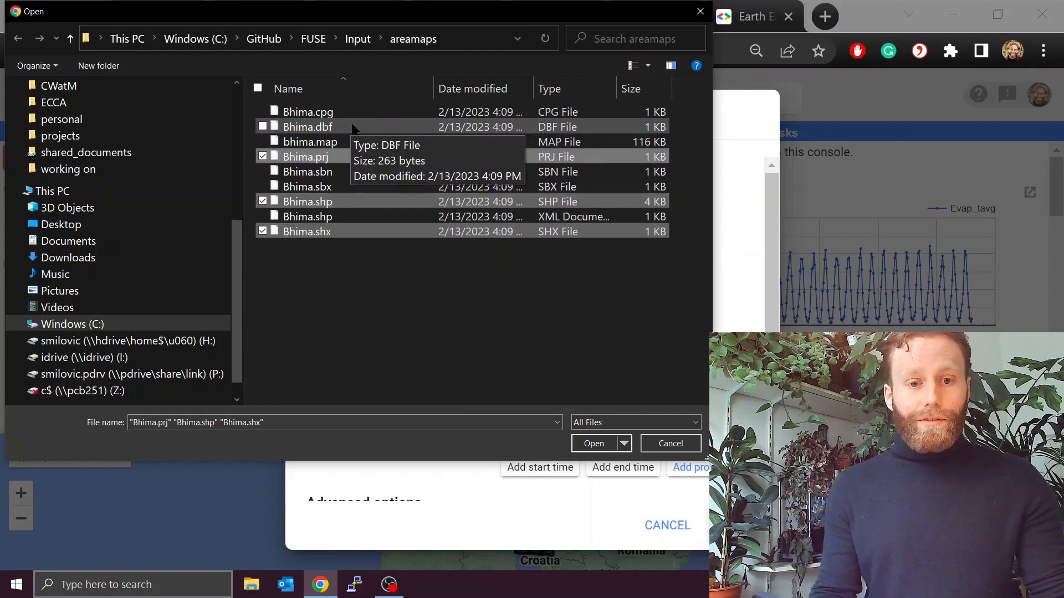
pyautogui.click(263, 126)
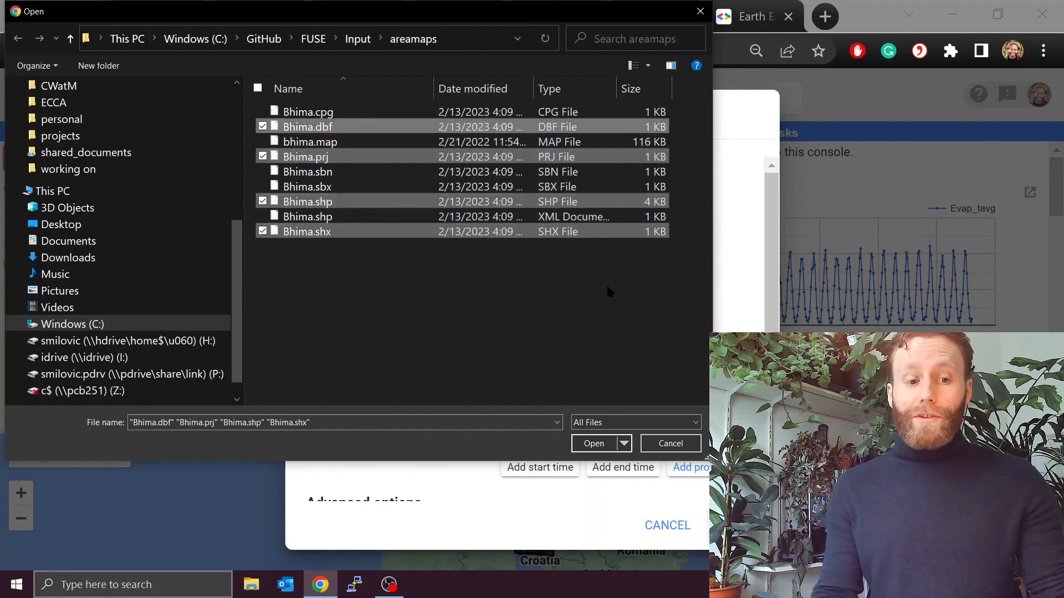
pyautogui.click(592, 443)
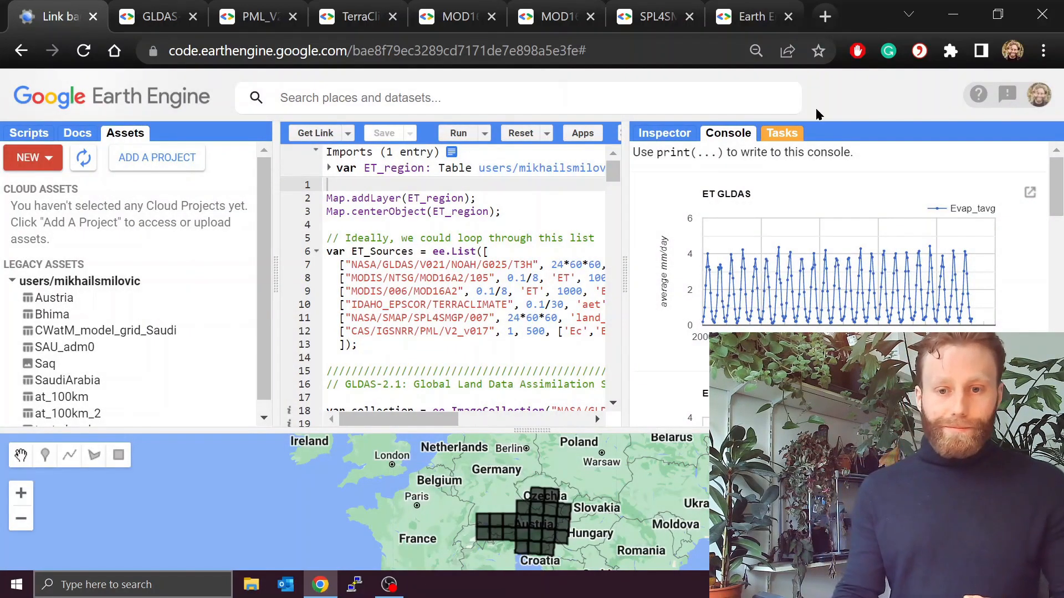
# Step: Show the Tasks list to watch the Bhima table ingest complete
pyautogui.click(781, 132)
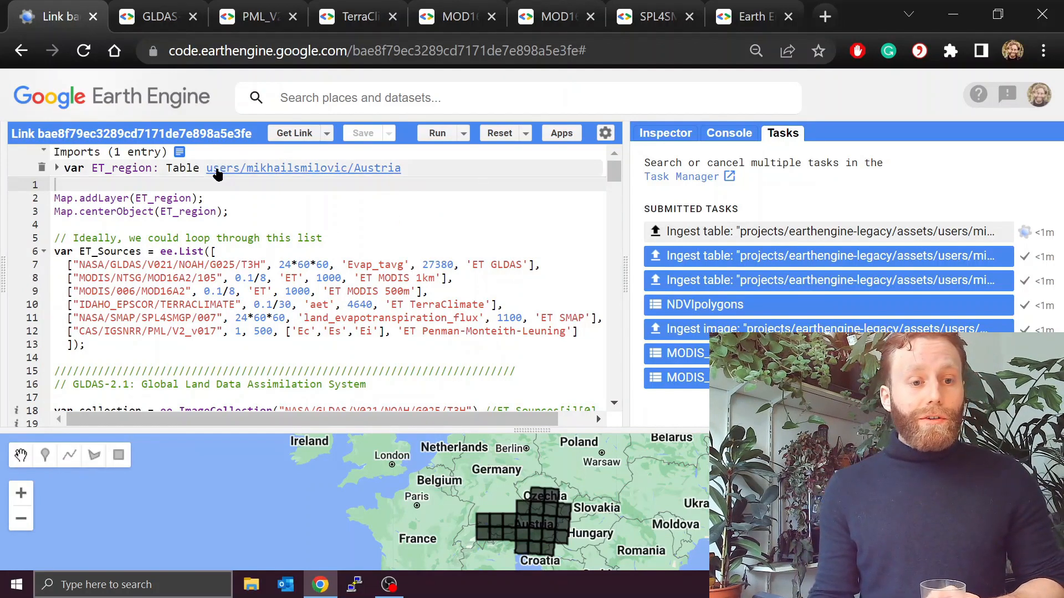
pyautogui.moveTo(395, 178)
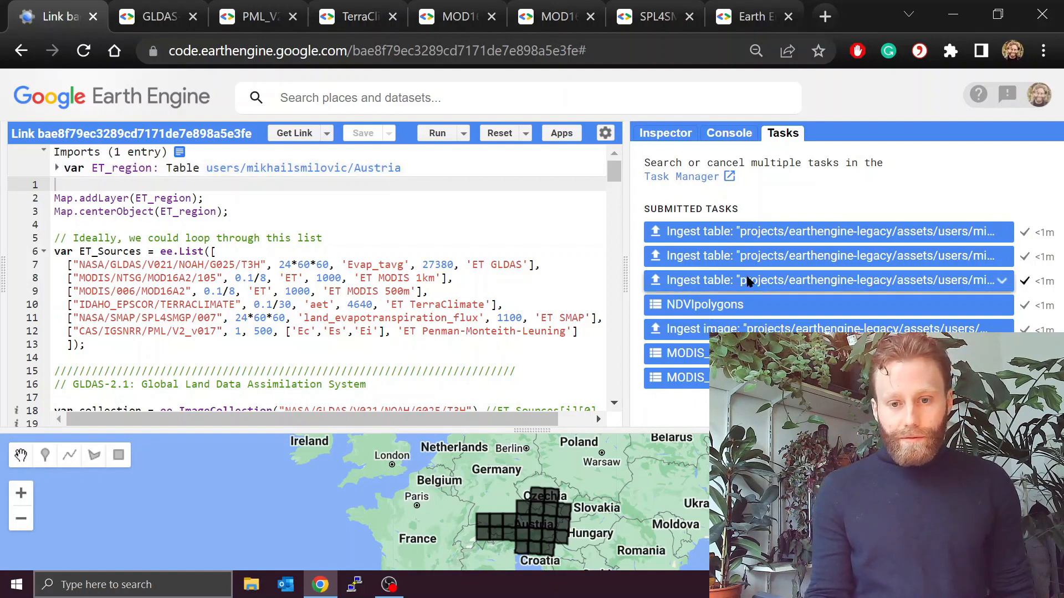
pyautogui.moveTo(997, 232)
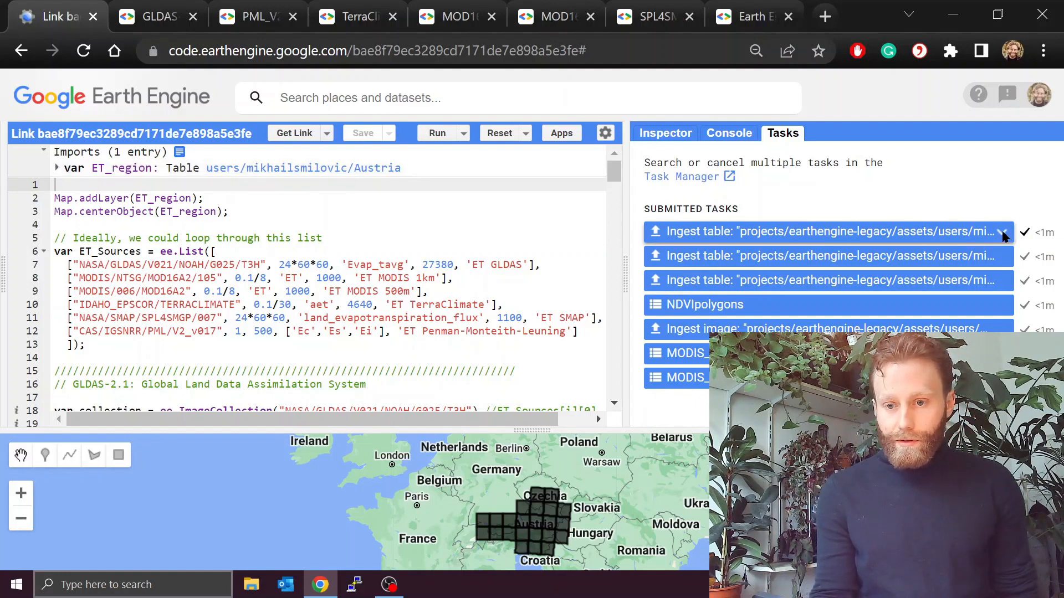
# Step: Expand the completed ingest task and view the uploaded Bhima_basin asset
pyautogui.click(827, 231)
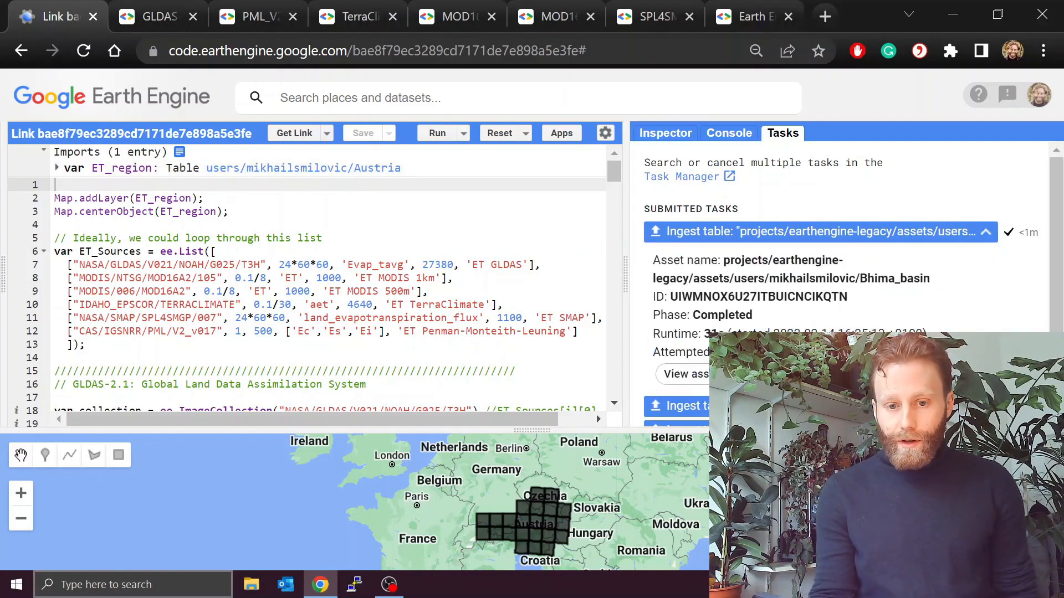
pyautogui.click(685, 374)
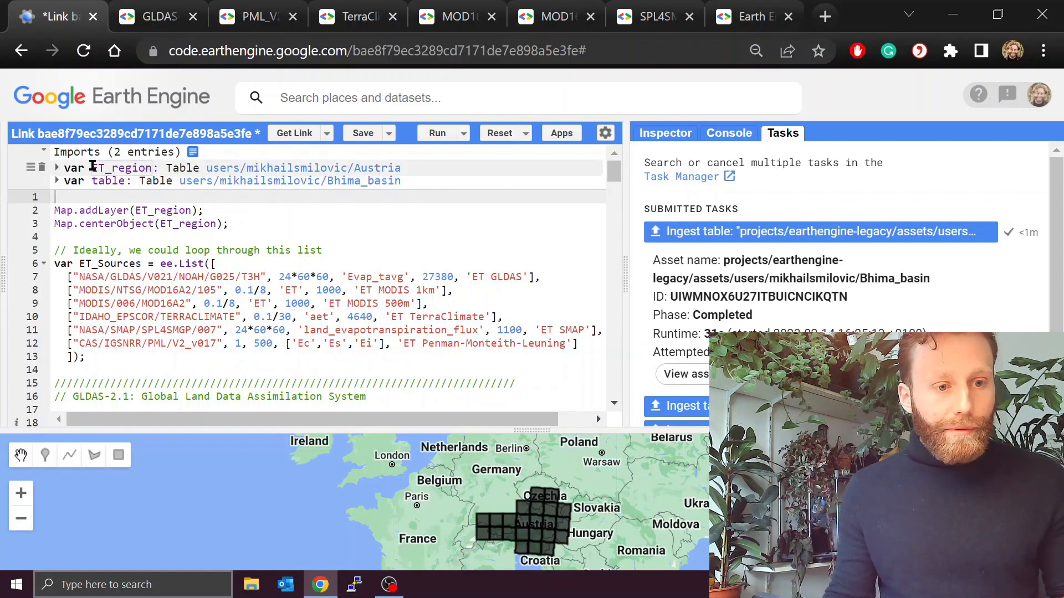
# Step: Delete the Austria ET_region import and rename the Bhima_basin table import to ET_region
pyautogui.doubleClick(121, 167)
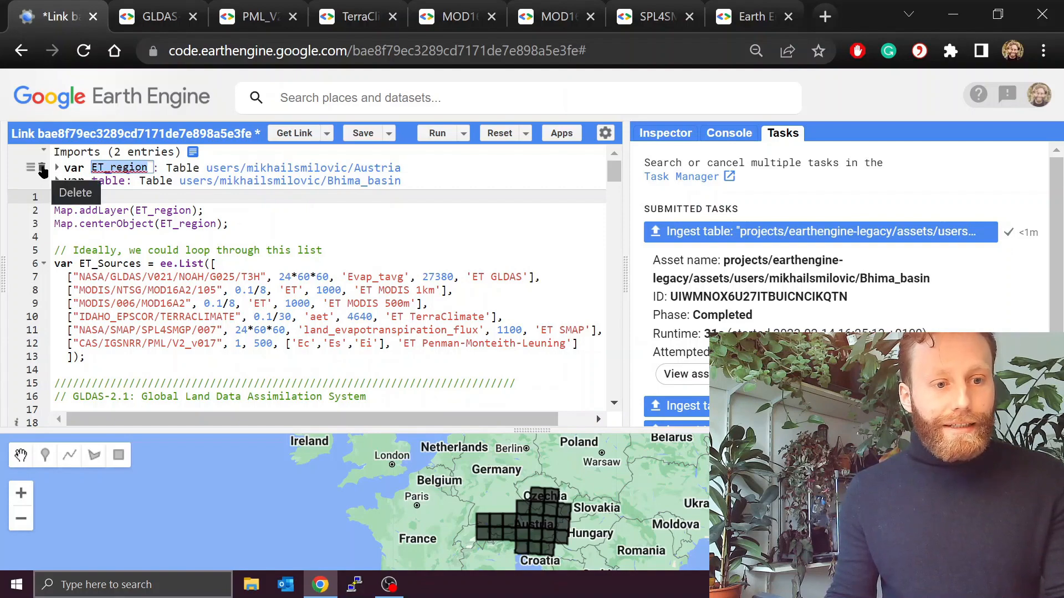
pyautogui.click(75, 193)
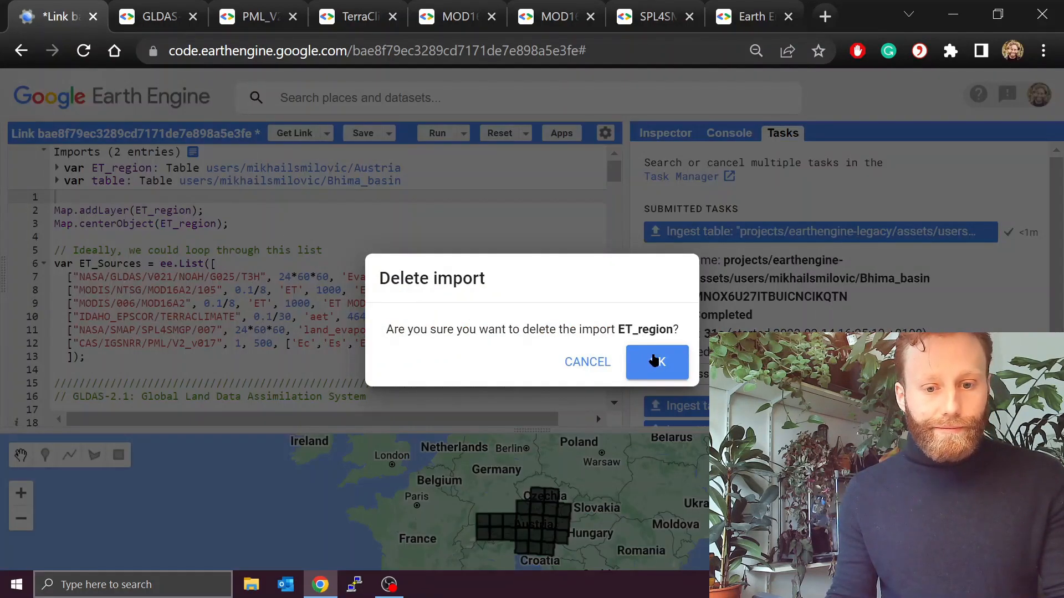
pyautogui.click(657, 361)
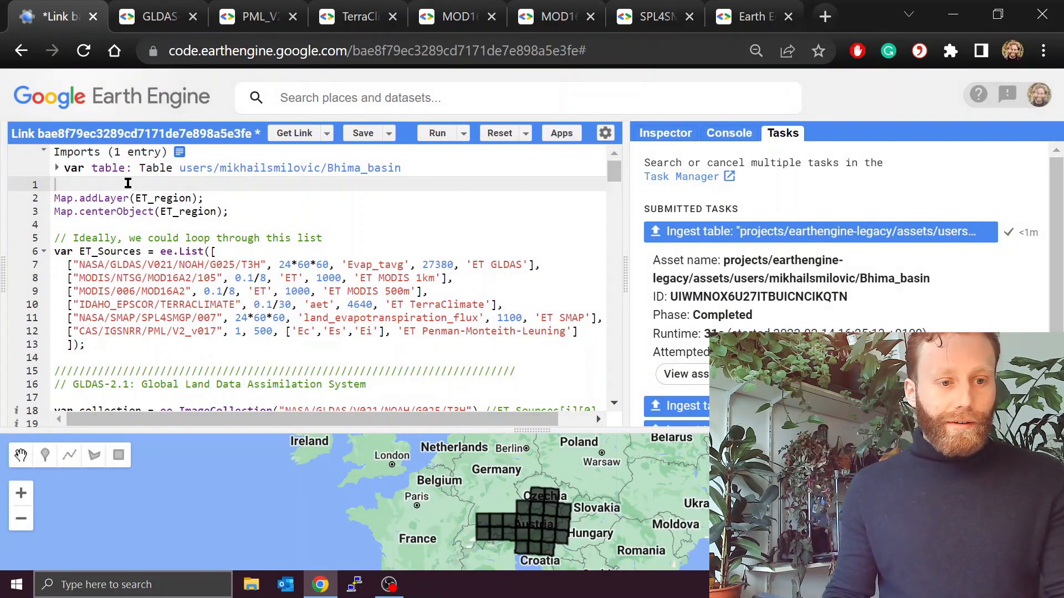
pyautogui.doubleClick(107, 167)
pyautogui.write('ET_region')
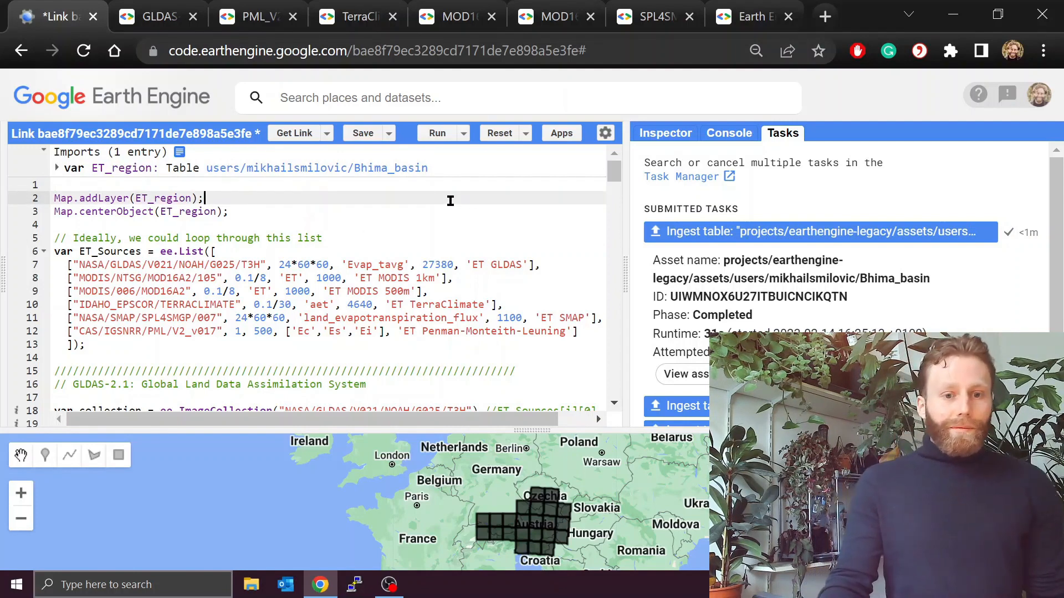
pyautogui.moveTo(436, 132)
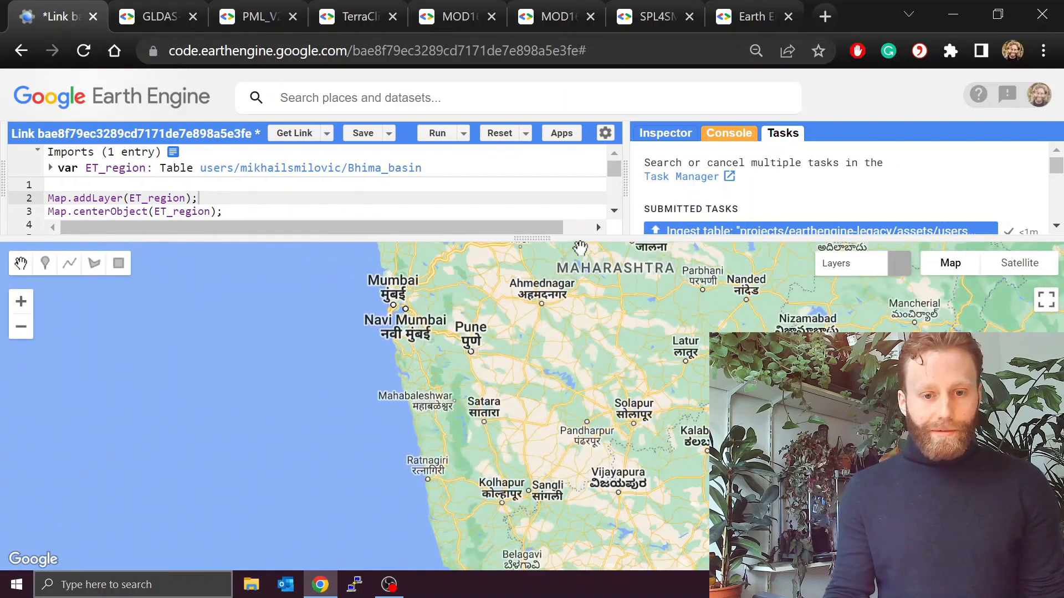
pyautogui.click(437, 132)
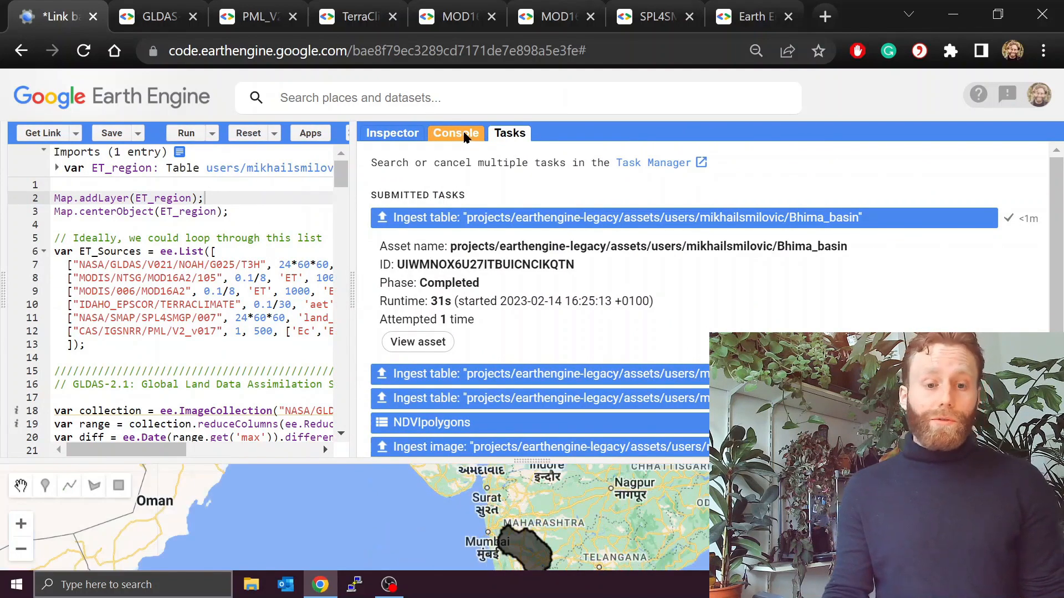
# Step: Show the Console with the Bhima basin evapotranspiration charts, including ET MODIS 1km
pyautogui.click(456, 132)
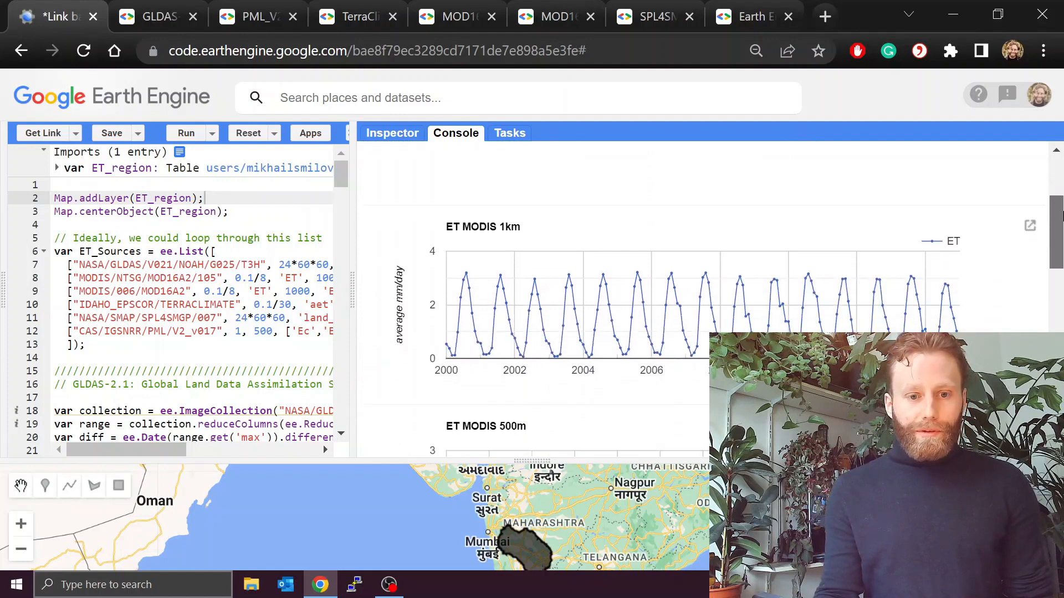
pyautogui.moveTo(933, 305)
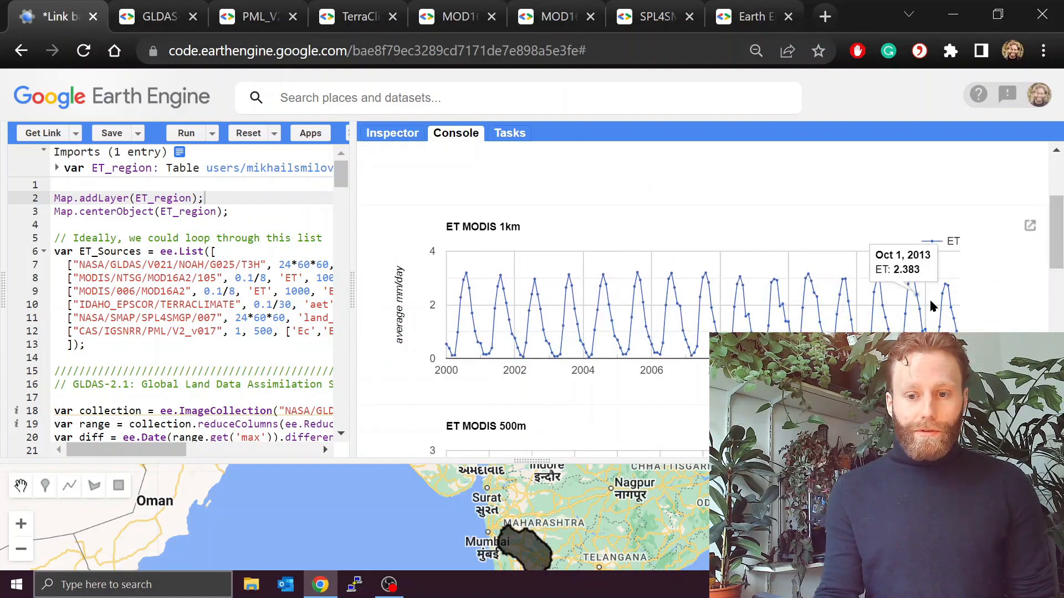
pyautogui.moveTo(501, 281)
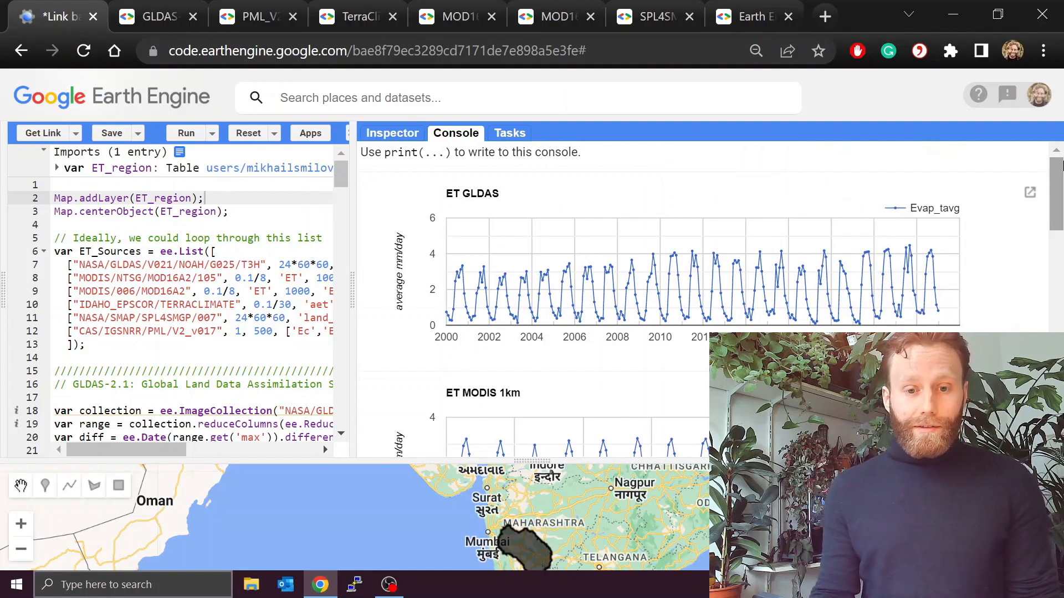
pyautogui.moveTo(902, 273)
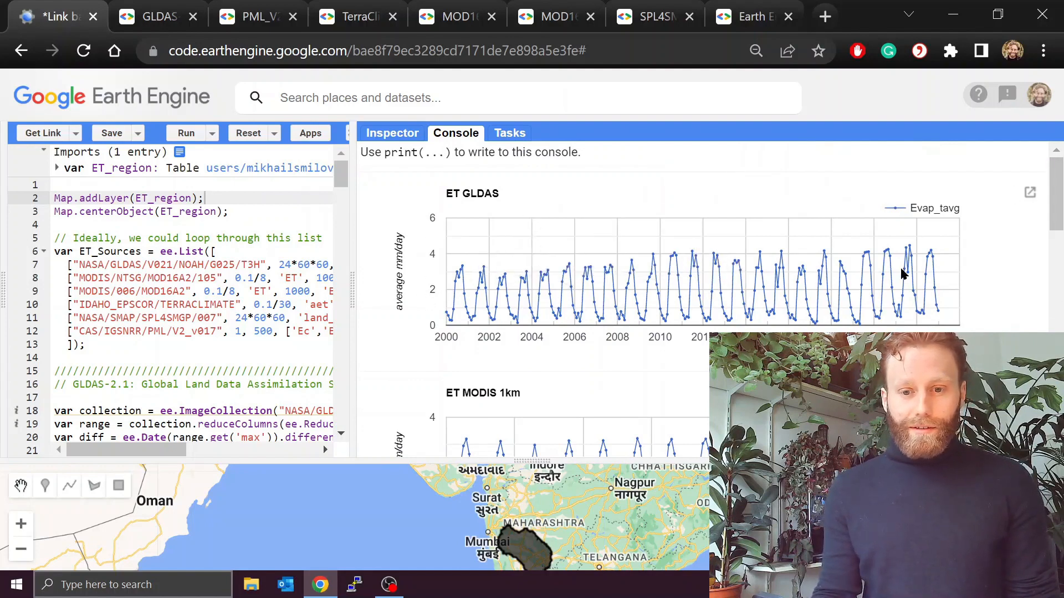
# Step: Scroll the Console down to the ET Penman-Monteith-Leuning chart and pop it out into its own tab
pyautogui.scroll(-3)
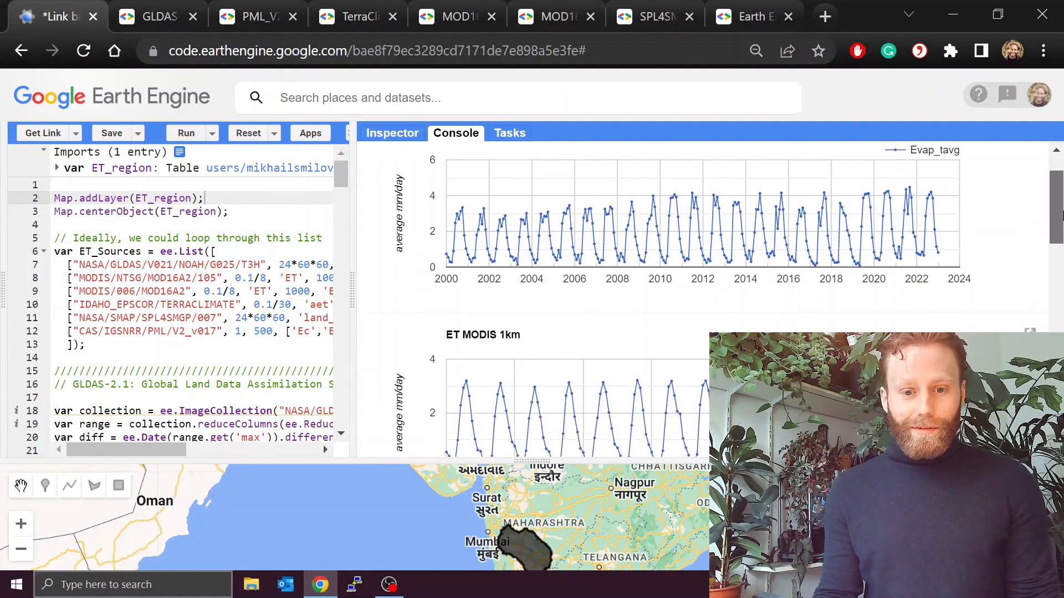
pyautogui.scroll(-3)
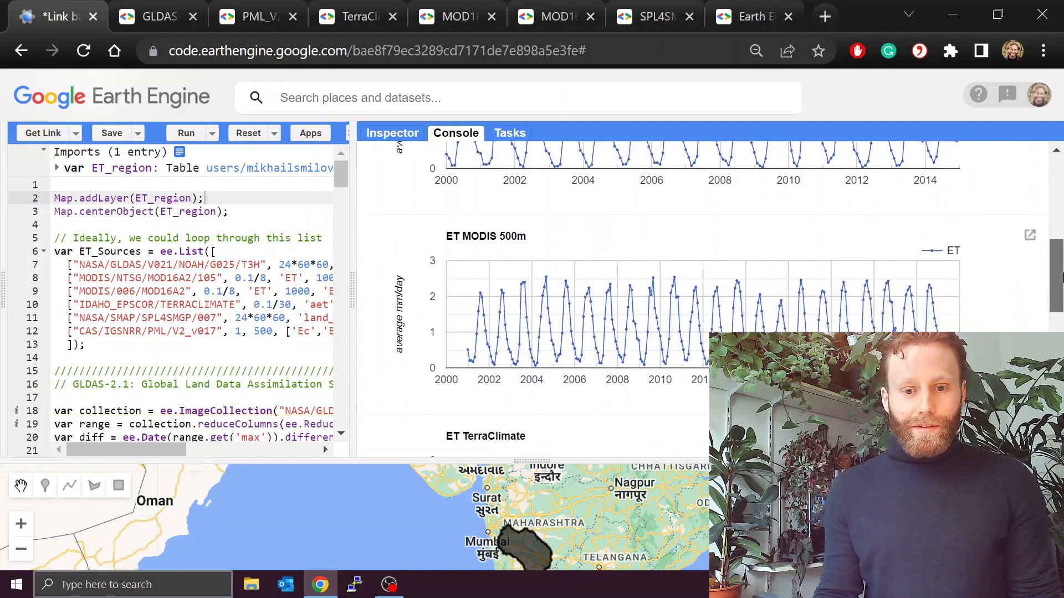
pyautogui.scroll(-3)
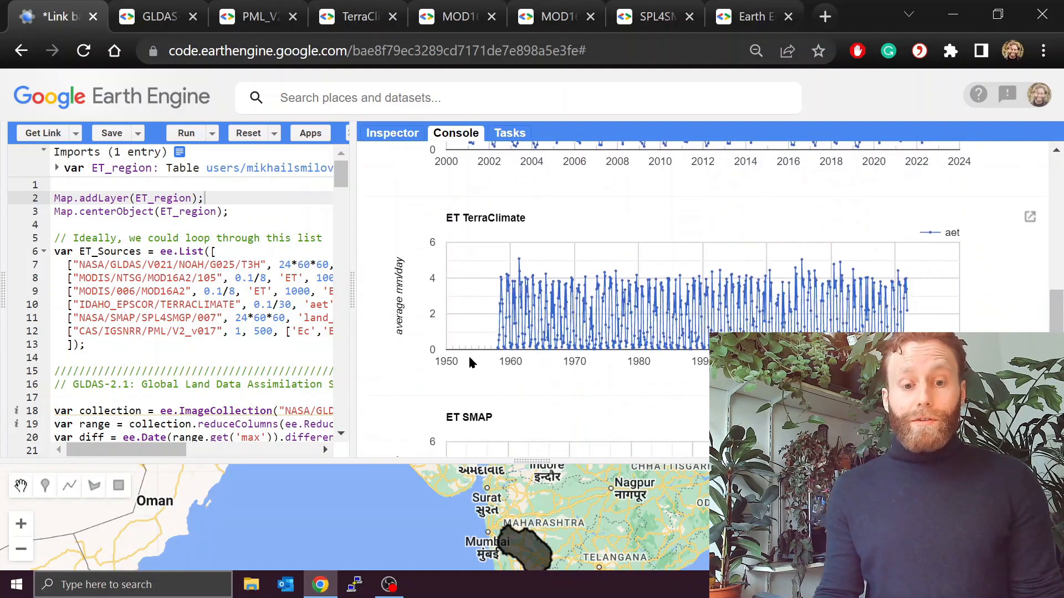
pyautogui.scroll(-3)
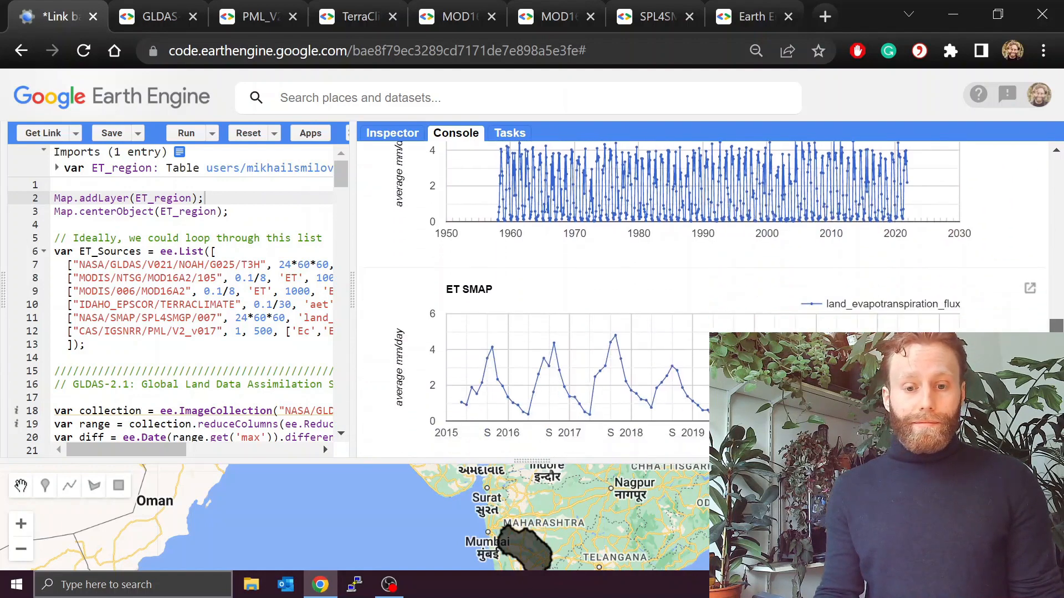
pyautogui.scroll(-3)
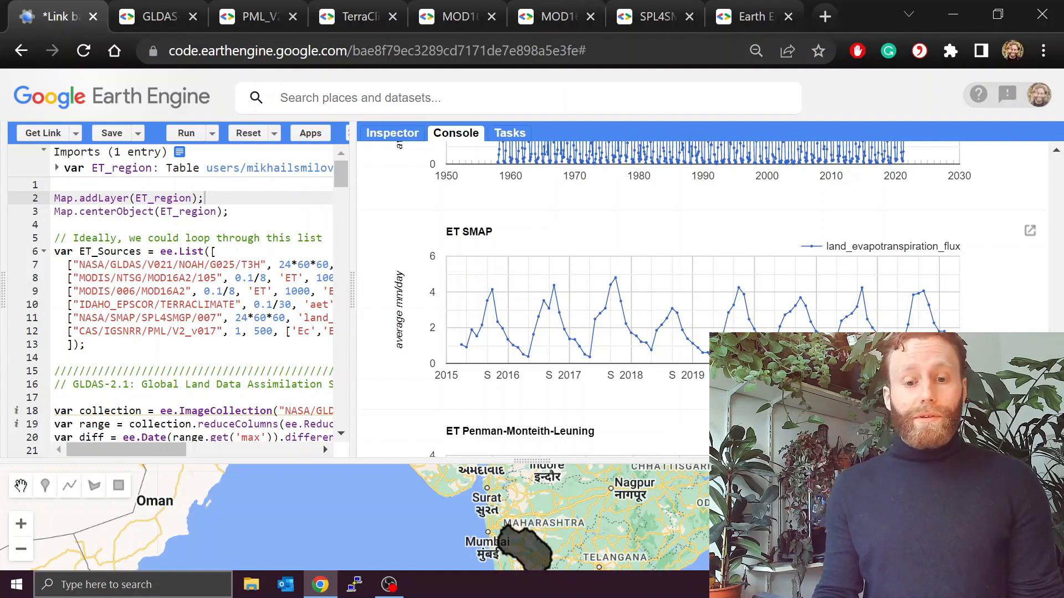
pyautogui.scroll(-3)
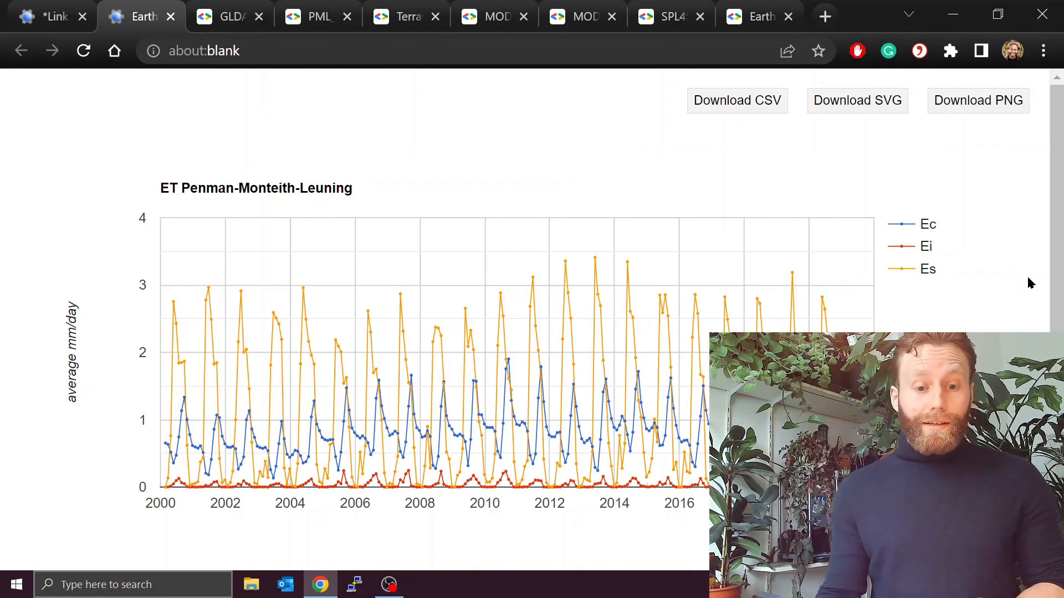
# Step: Download the Penman-Monteith-Leuning chart data (Ec, Ei, Es series) as a CSV file
pyautogui.click(737, 101)
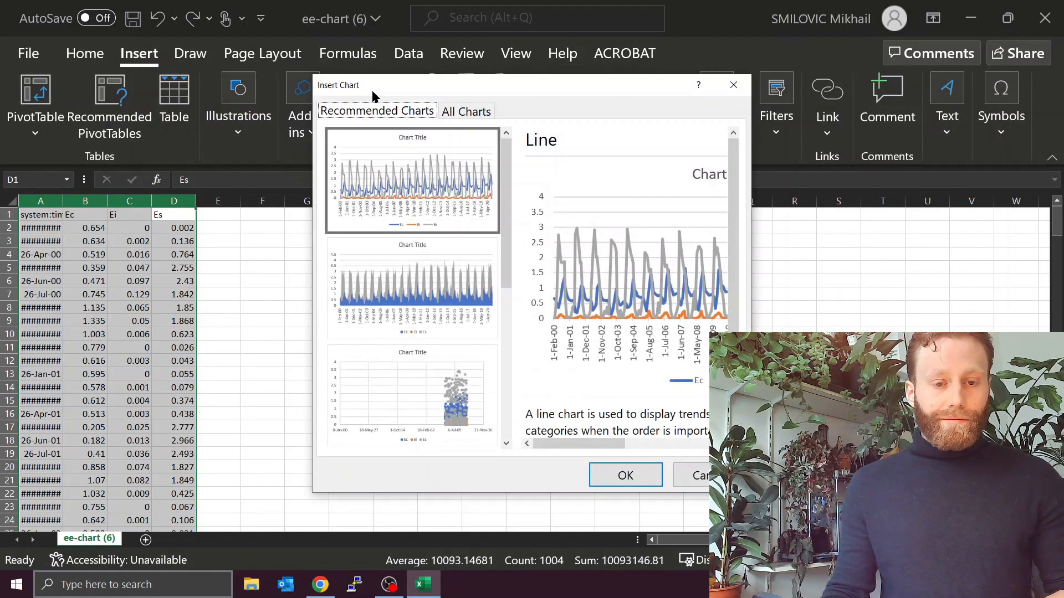
# Step: Insert the recommended Line chart of the Ec, Ei and Es columns into the sheet
pyautogui.click(624, 476)
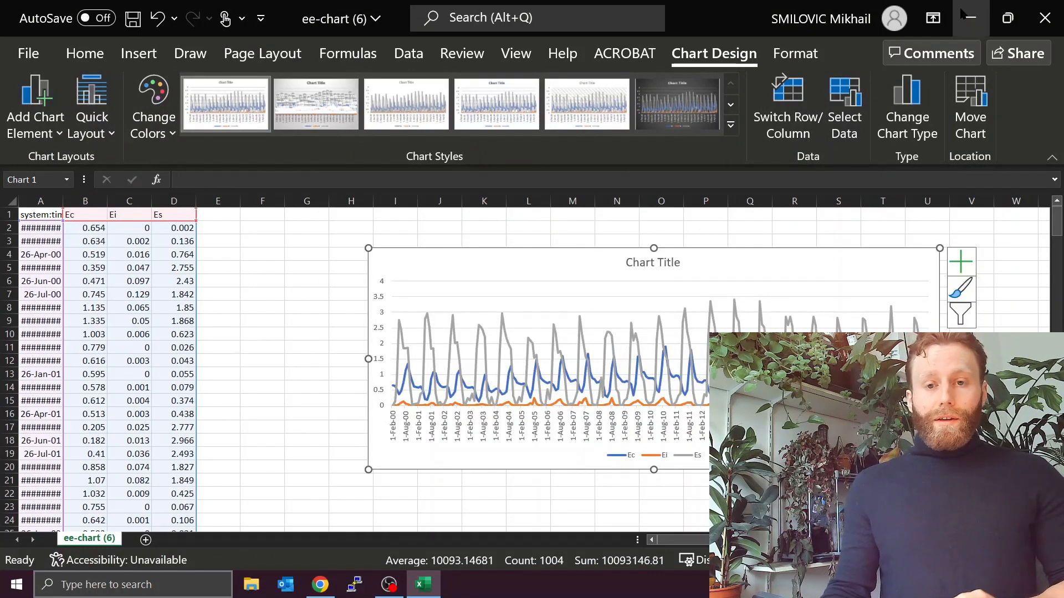
pyautogui.moveTo(970, 19)
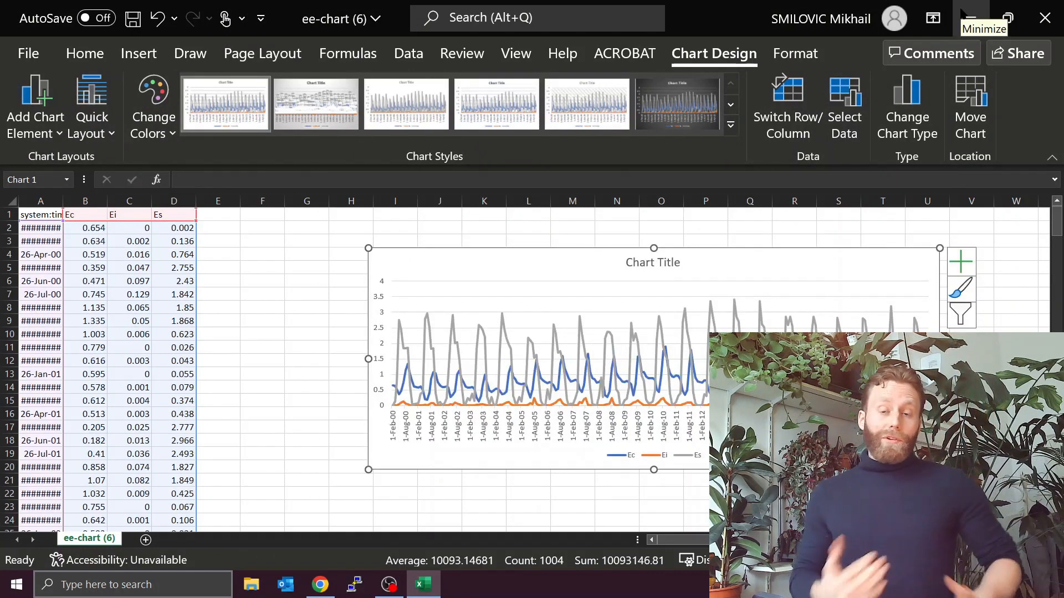